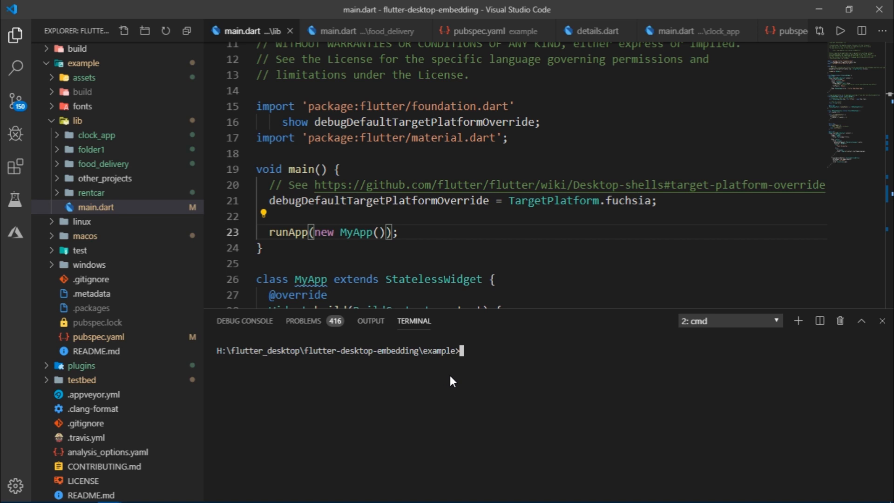
Launch the app with 'flutter run' and increment the counter with the + button.
text(flutter run)
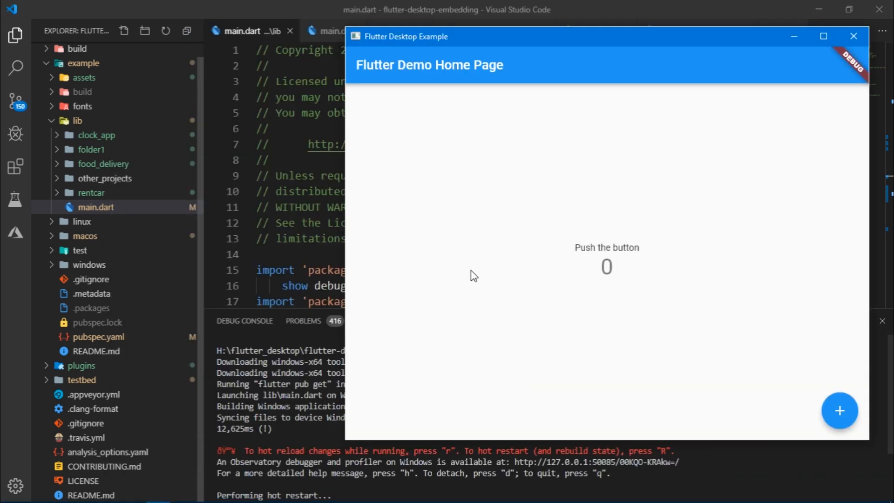
mouse_move(523, 29)
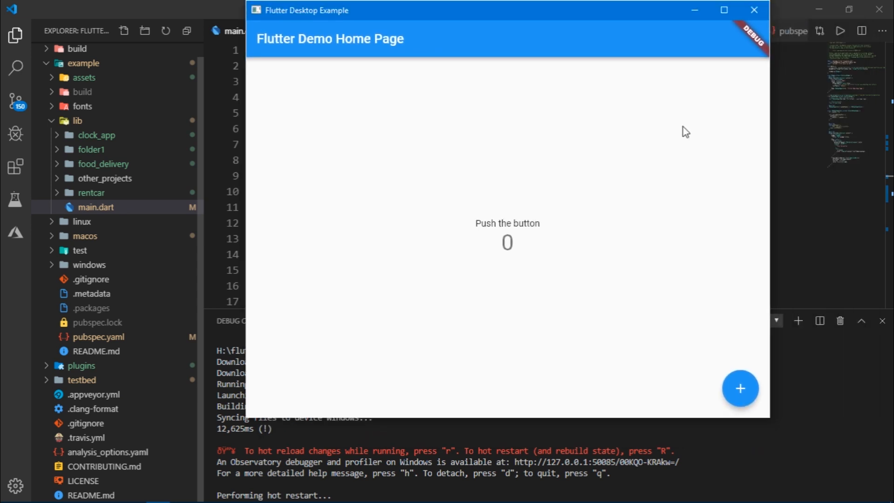
click(740, 388)
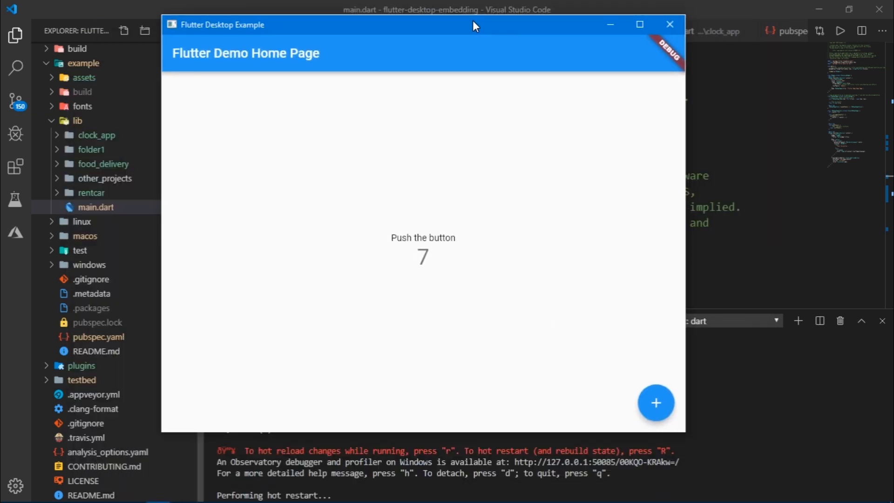
mouse_move(530, 43)
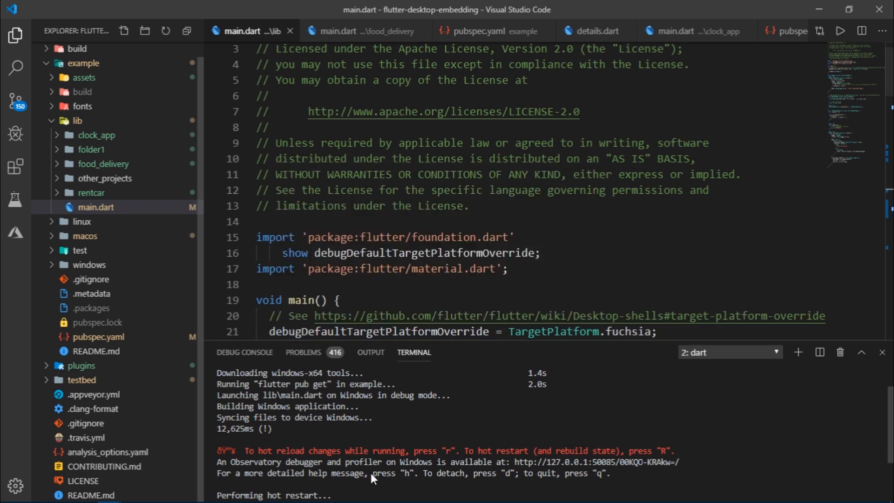
mouse_move(380, 431)
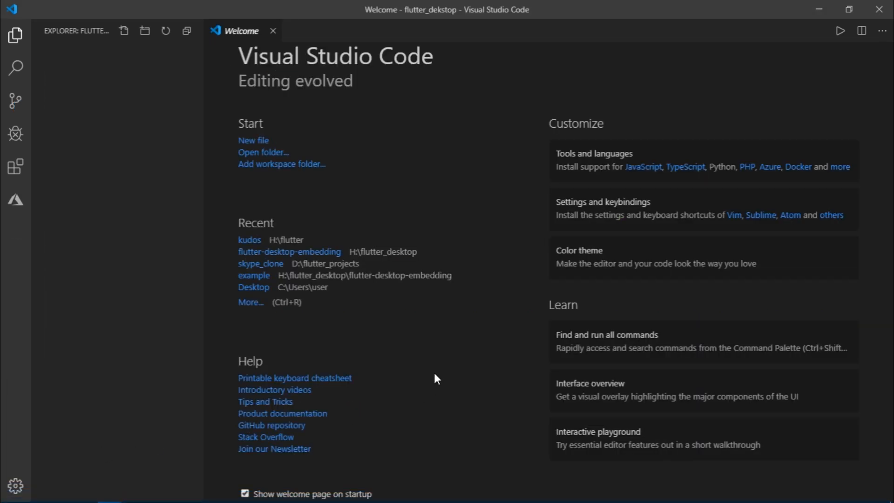
mouse_move(272, 30)
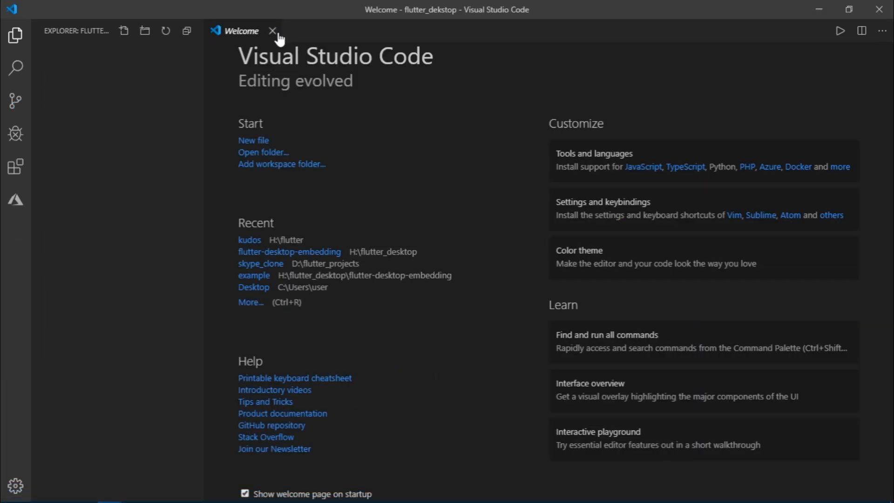
Close the Welcome tab and open an integrated terminal at D:\flutter_dekstop.
click(273, 31)
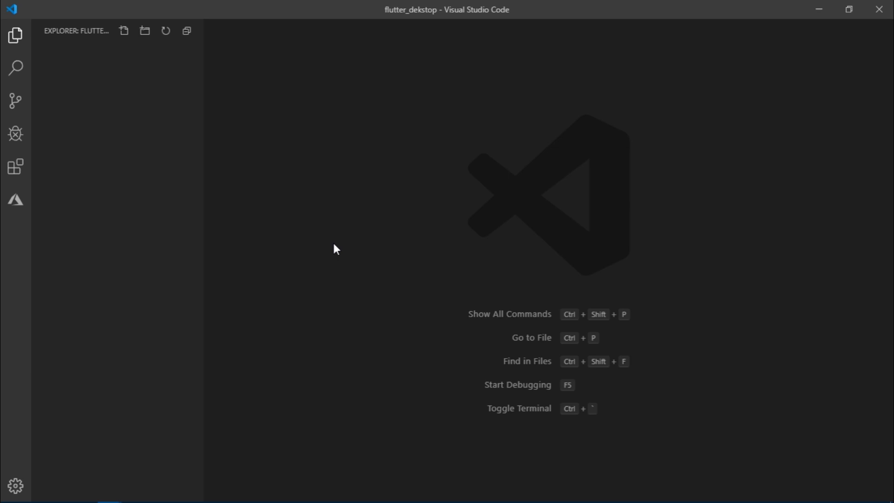
key(ctrl+`)
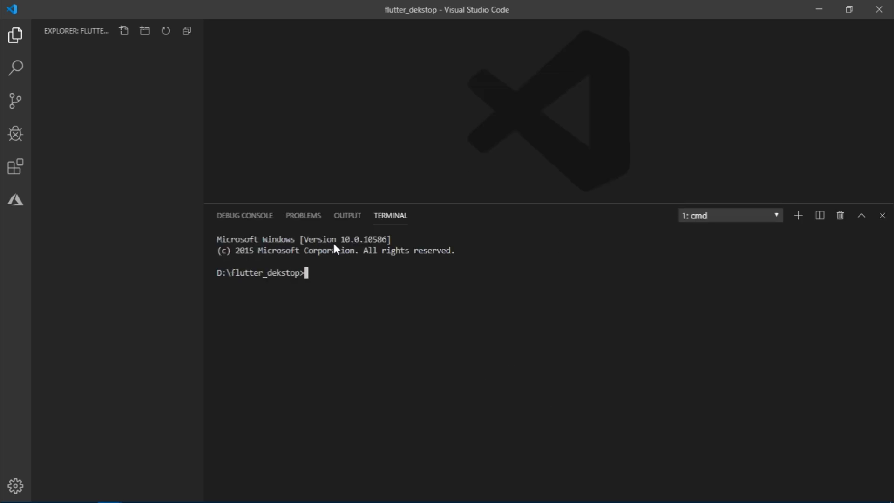
Run 'flutter channel master' in the focused terminal.
click(729, 215)
text(flutter)
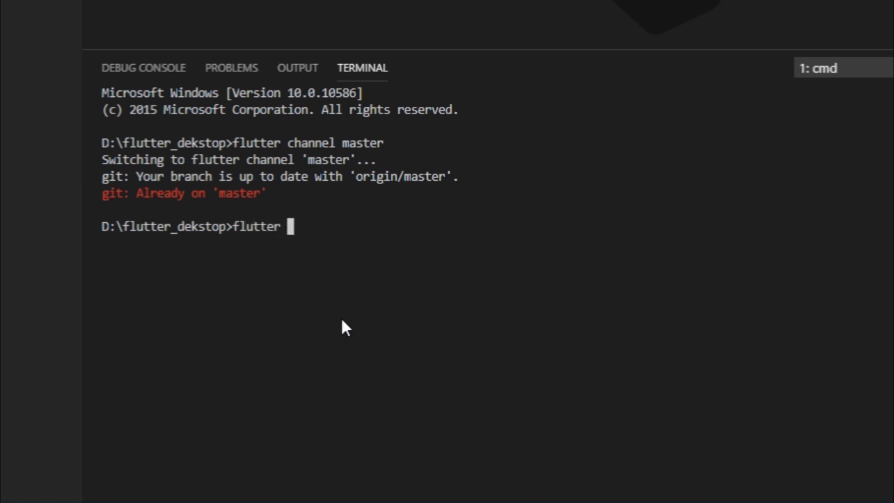
Enable windows-desktop via flutter config, set ENABLE_FLUTTER_DEKSTOP=true, and get a bash terminal.
text(config --enable-)
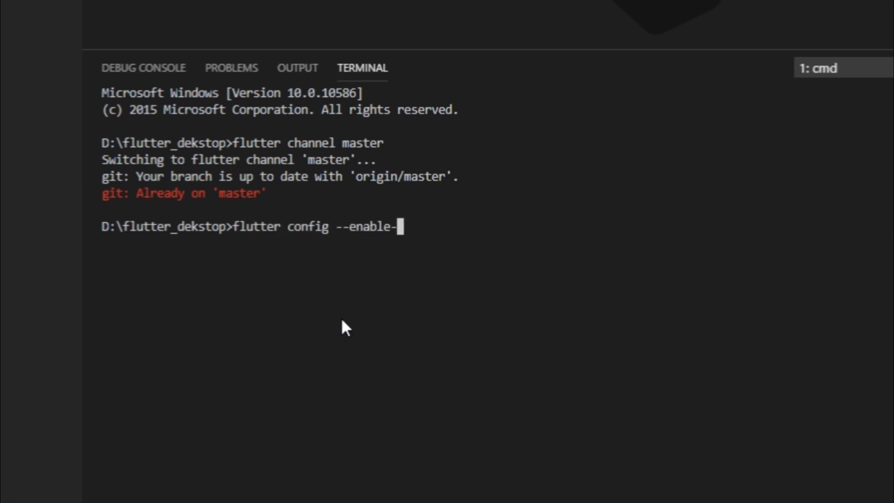
text(windows-desktop)
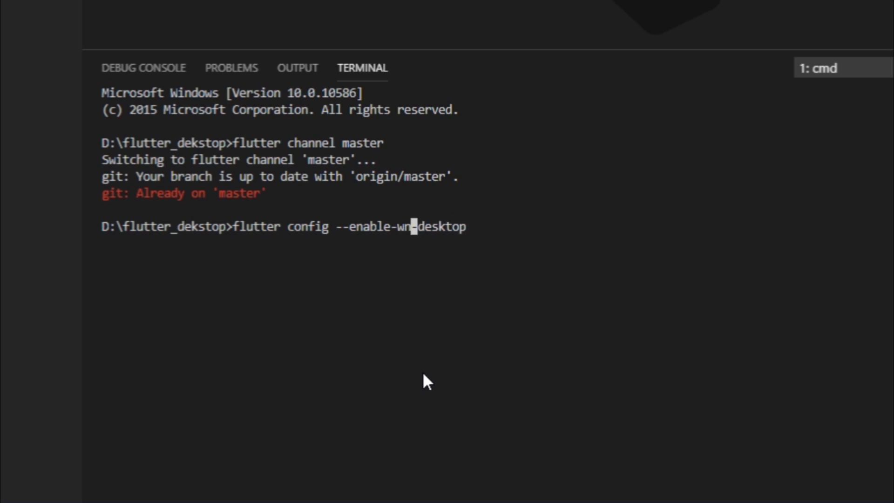
text(indows)
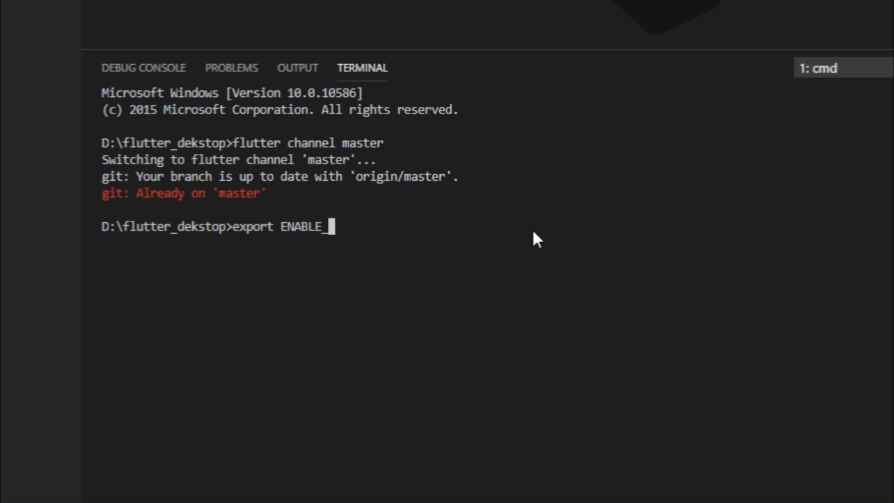
text(FLUTTER_DEKSTOP=true)
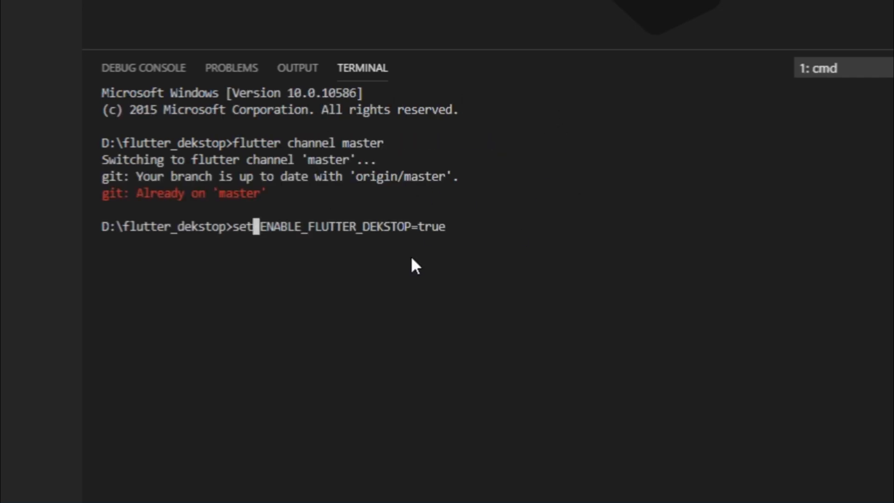
mouse_move(663, 191)
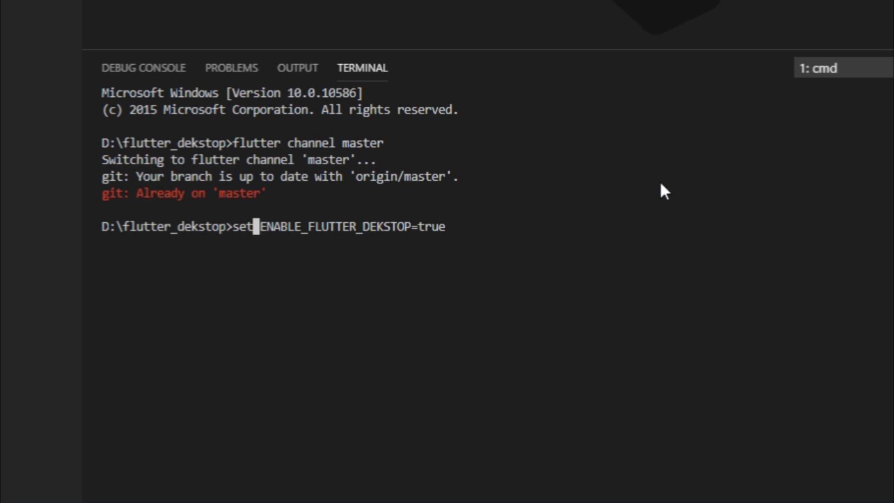
text(flutte)
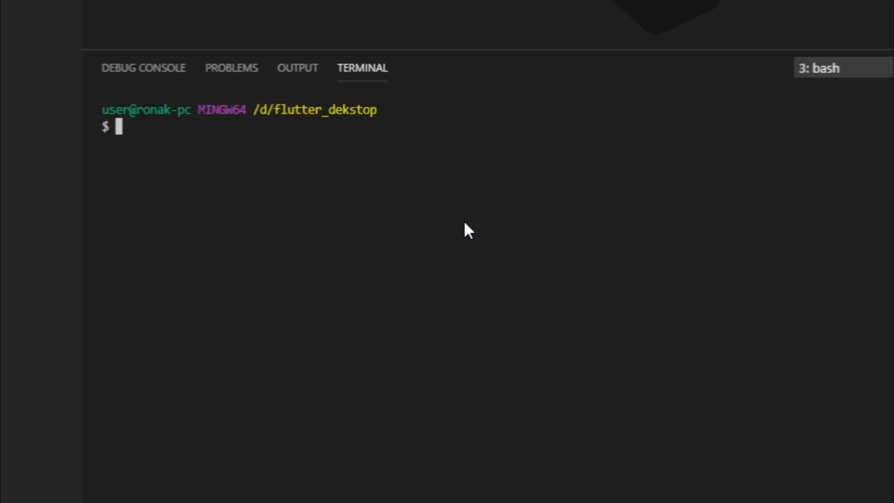
Clone flutter-desktop-embedding, cd into its example folder and run 'flutter packages get'.
text(git clone https://github.com/google/flutter-desktop-embedding.git)
text(cd flutter-desktop-embedding)
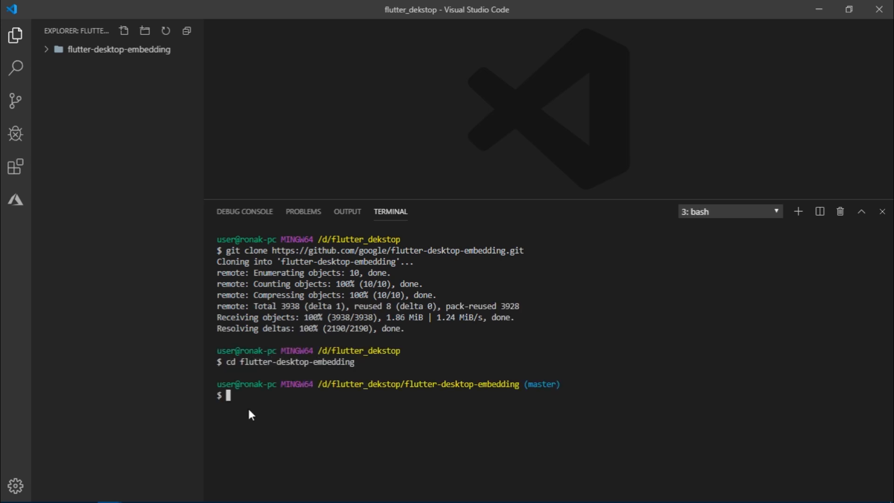
text(cd example)
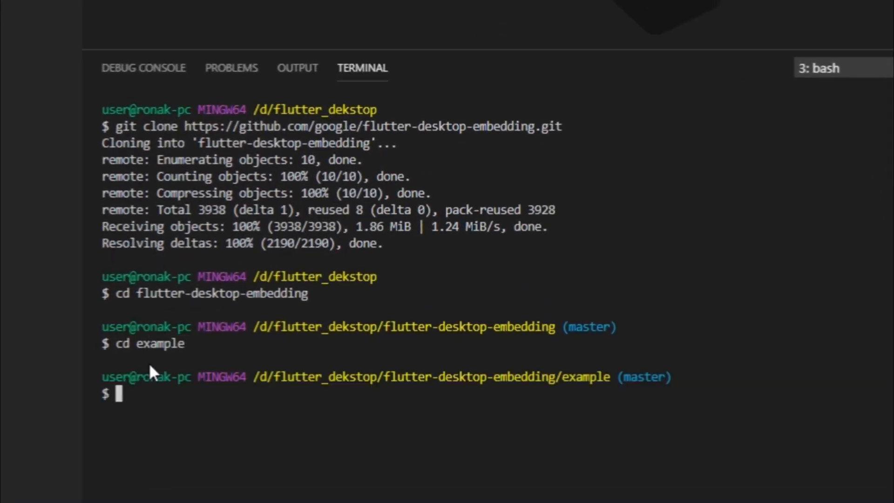
text(flutter packages get)
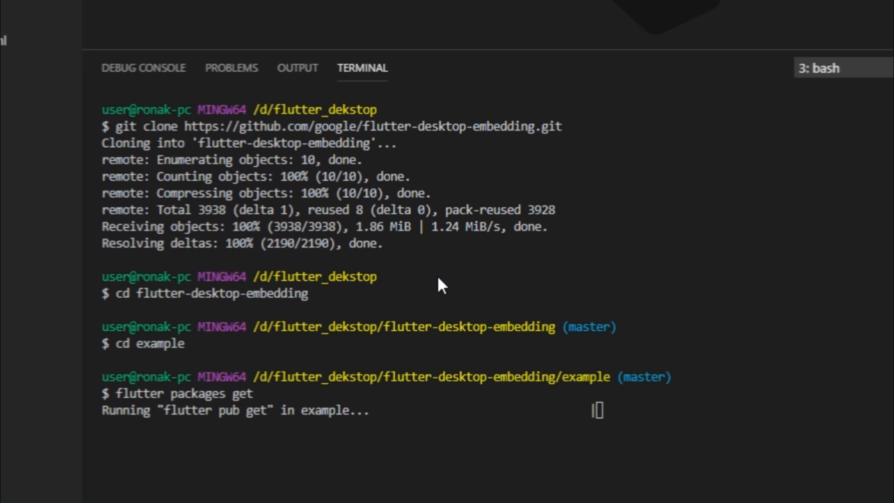
mouse_move(399, 393)
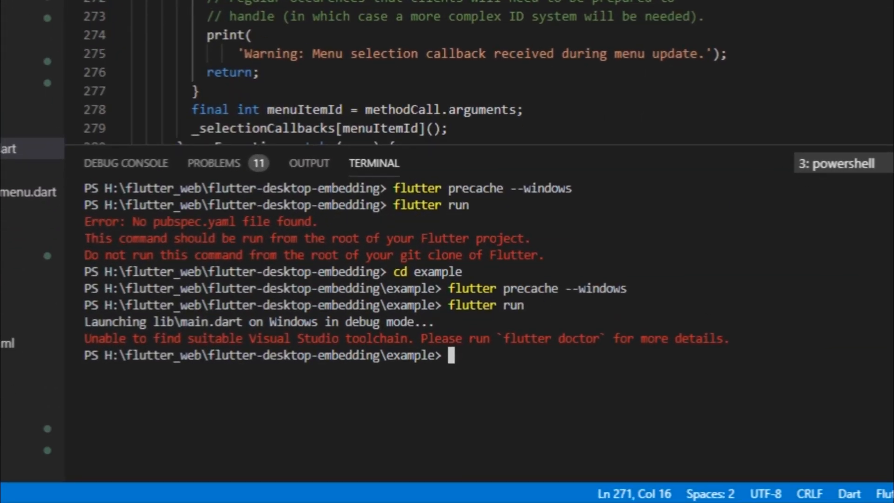
Run 'flutter precache --windows' and 'flutter run', hitting the missing Visual Studio toolchain error.
text(fl)
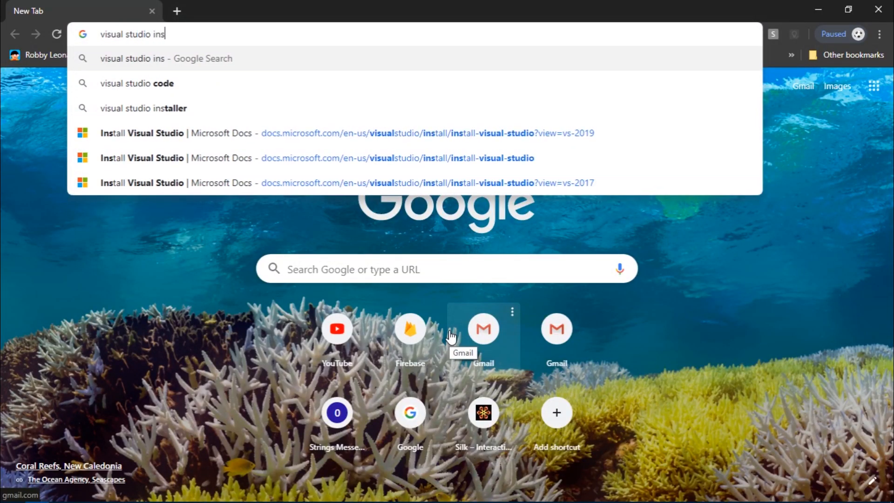
Search the web and land on the Install Visual Studio documentation page.
click(143, 108)
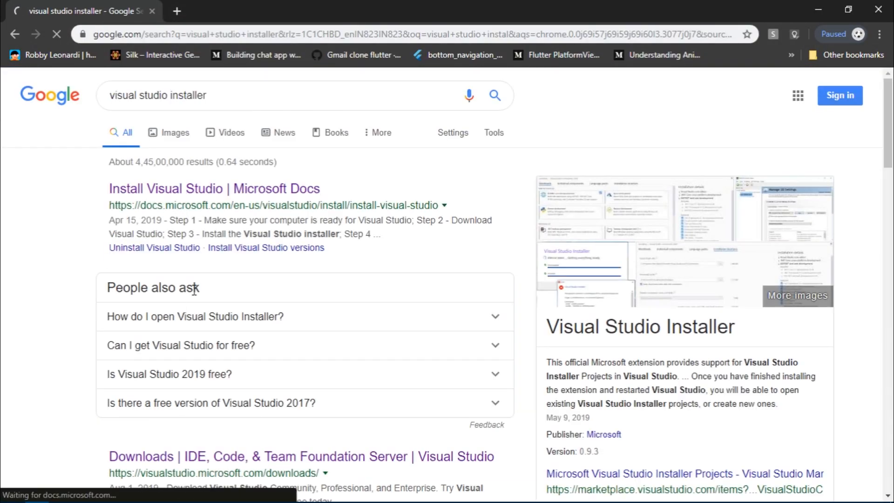
click(214, 189)
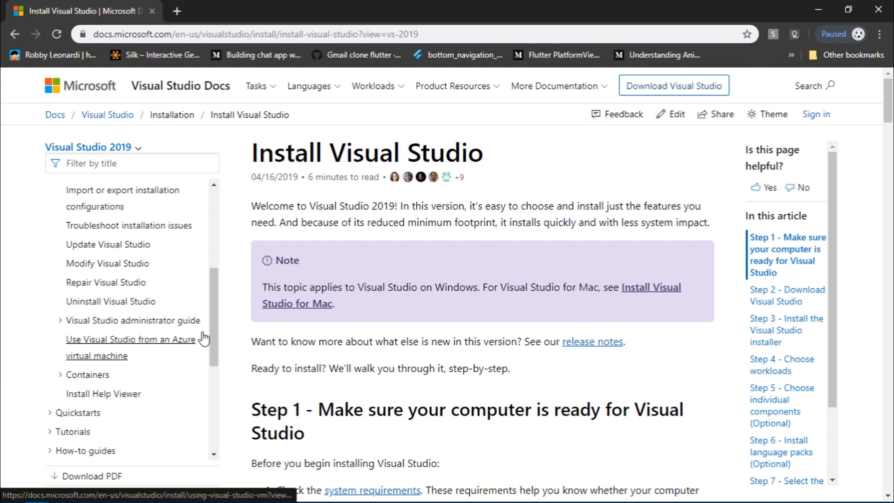
scroll(down, 3)
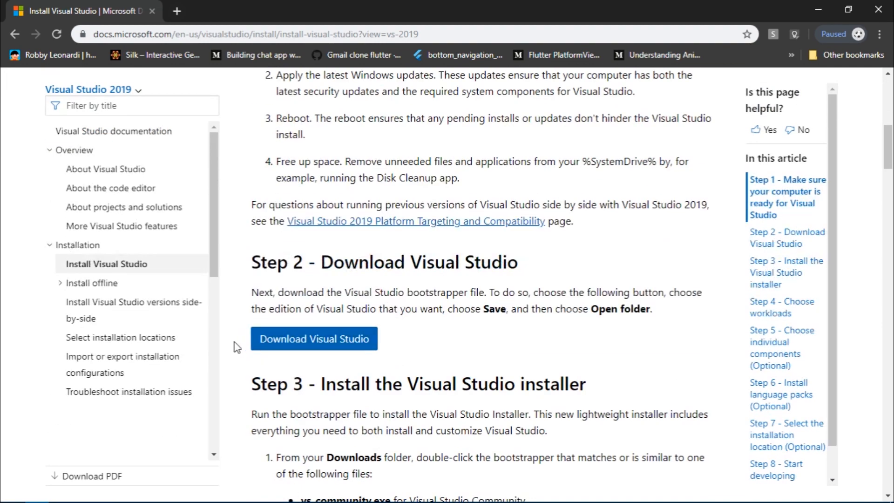
scroll(up, 3)
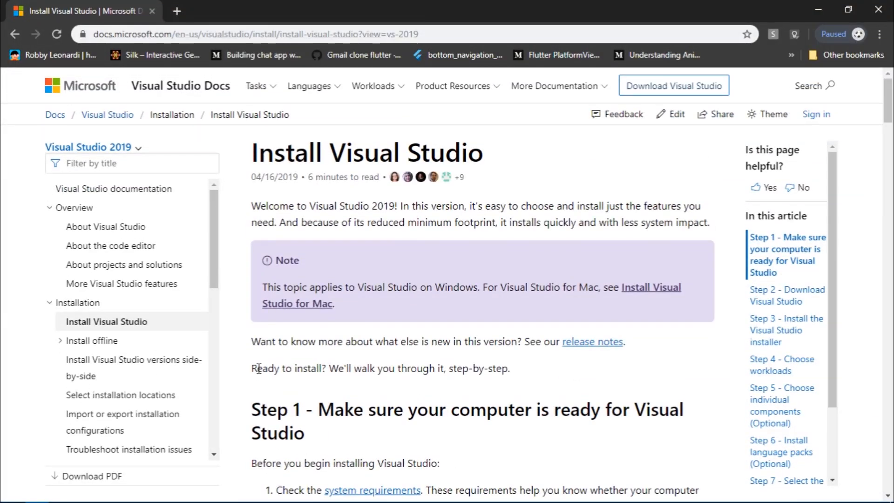
mouse_move(241, 378)
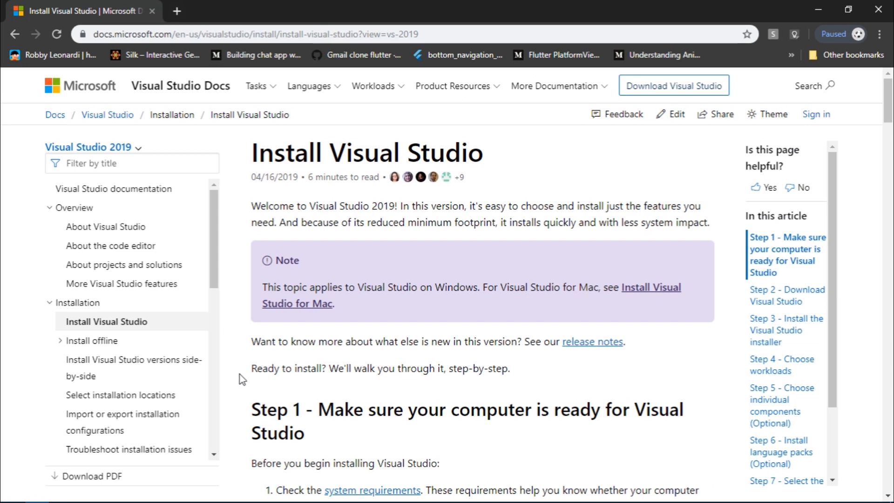
mouse_move(579, 302)
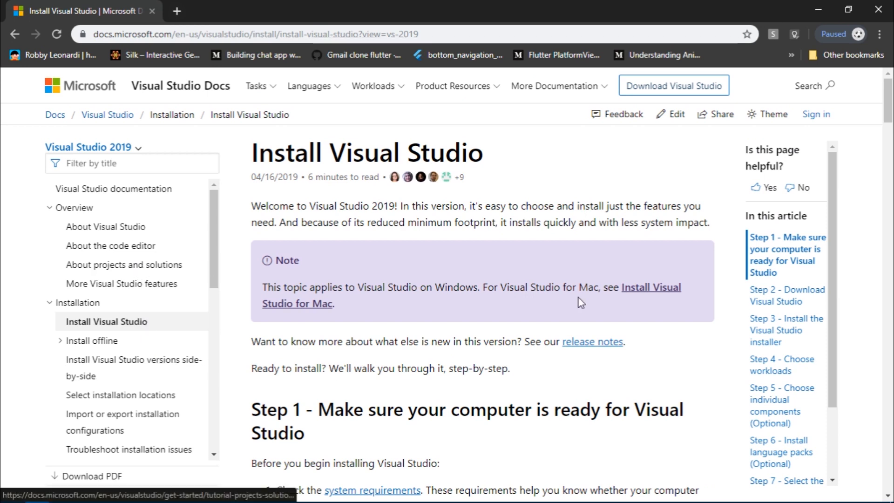
scroll(down, 3)
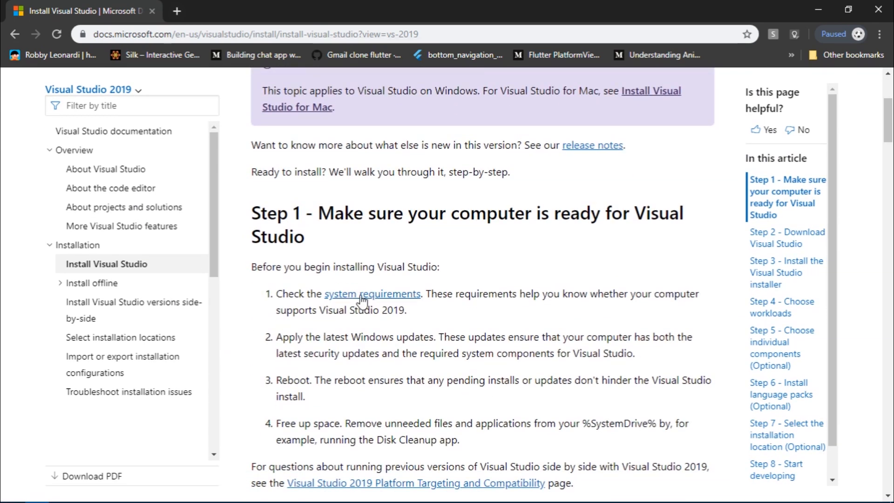
Go through system requirements to the VS 2017 release notes and download Community 2017.
click(372, 293)
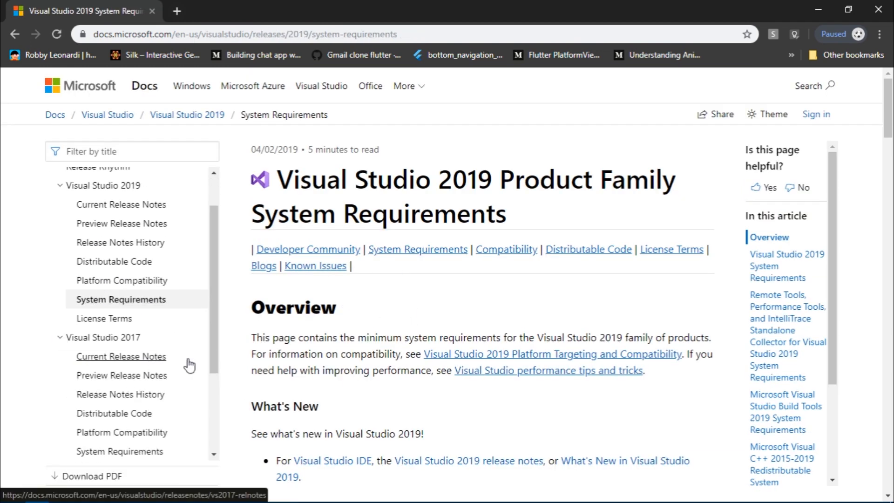
click(121, 355)
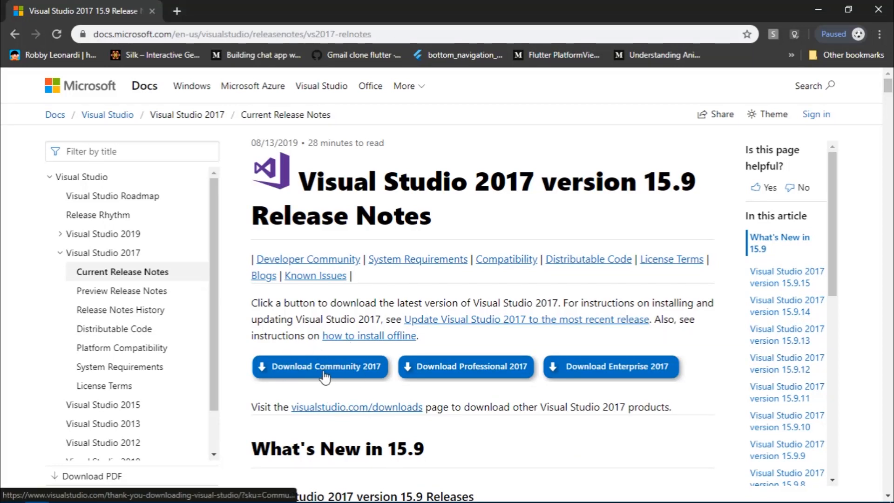
click(320, 367)
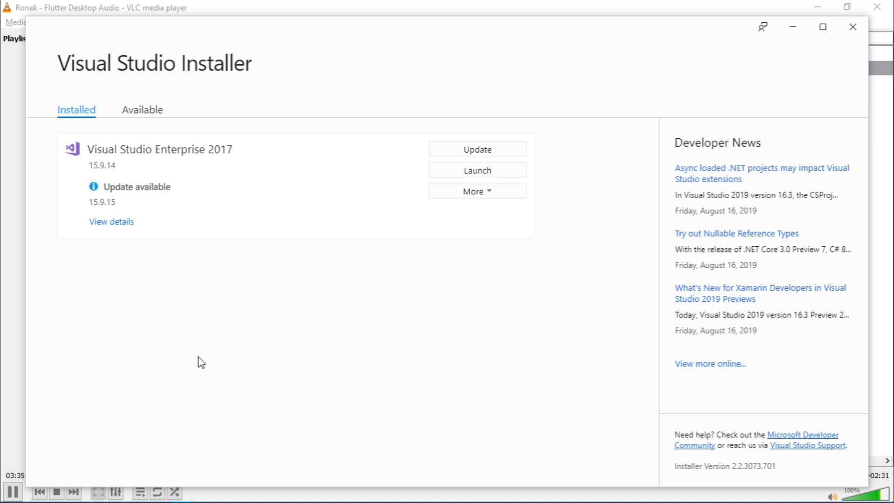
Modify Visual Studio Enterprise 2017 to include the Desktop development with C++ workload.
click(477, 190)
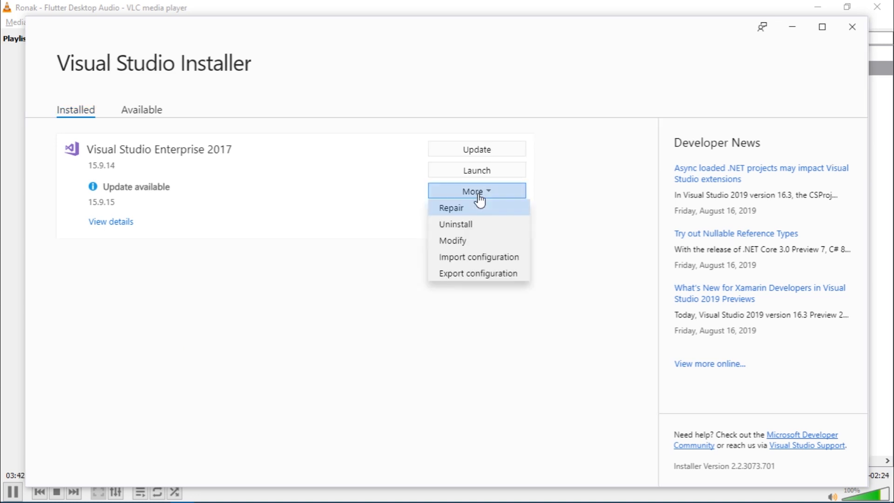
click(453, 240)
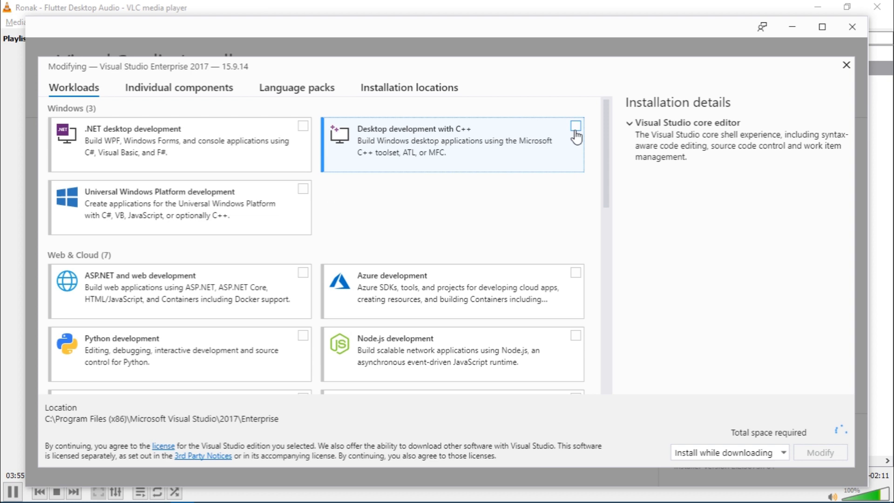
click(575, 126)
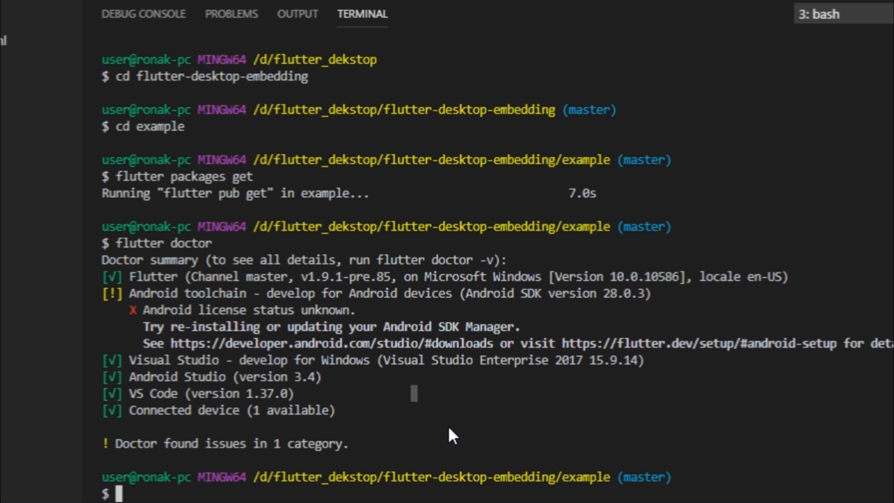
Precache the desktop tools with 'flutter precache' and start the example with 'flutter run'.
text(flutter precache)
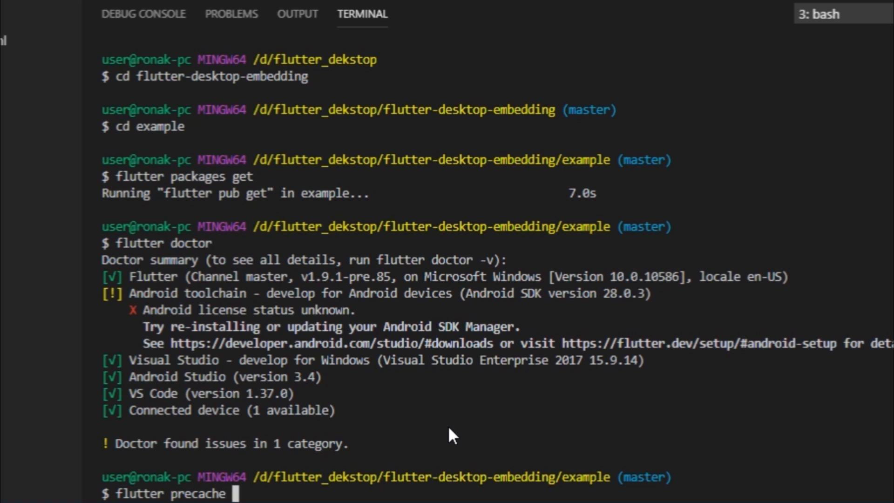
text(--linux)
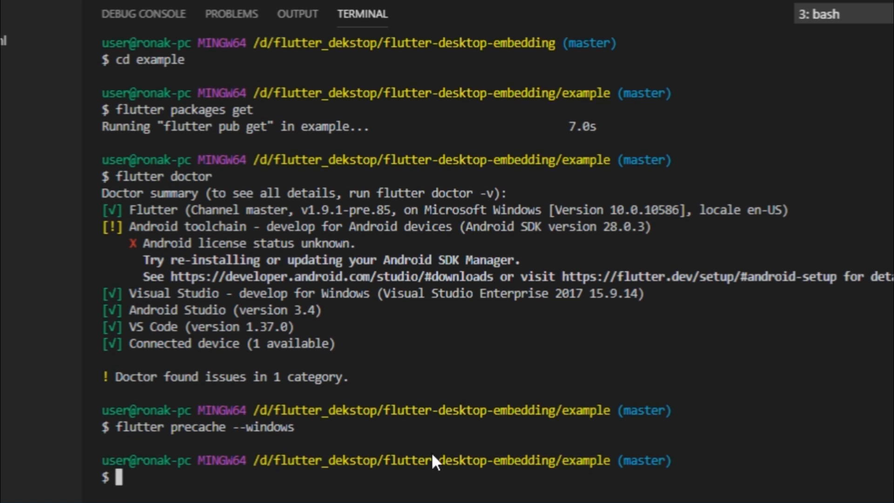
text(flutter run)
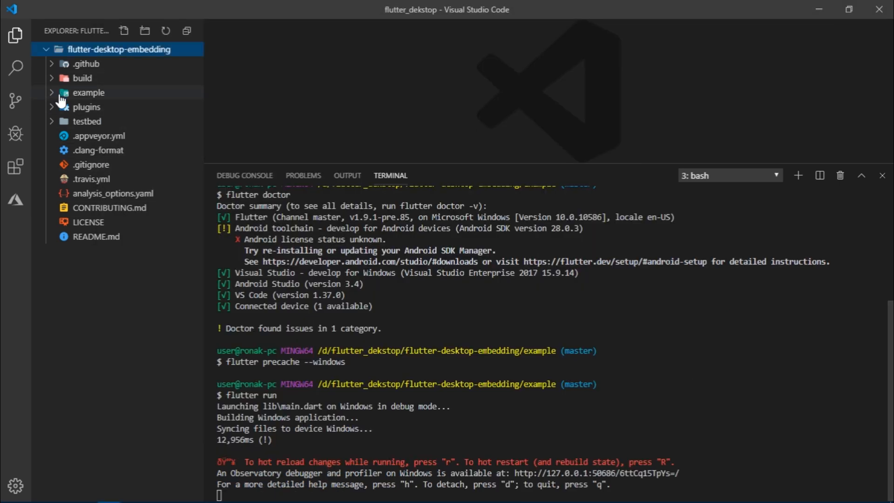
Select the example folder in the Explorer while the Windows debug build finishes.
click(88, 92)
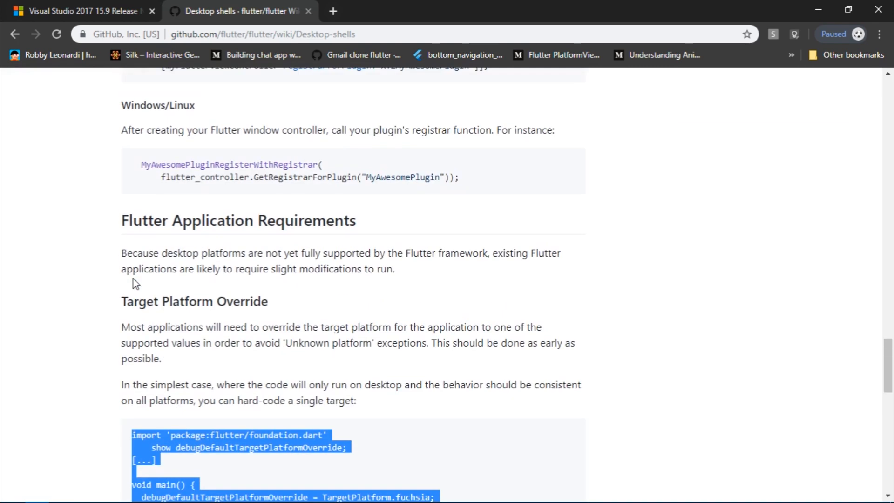
scroll(down, 3)
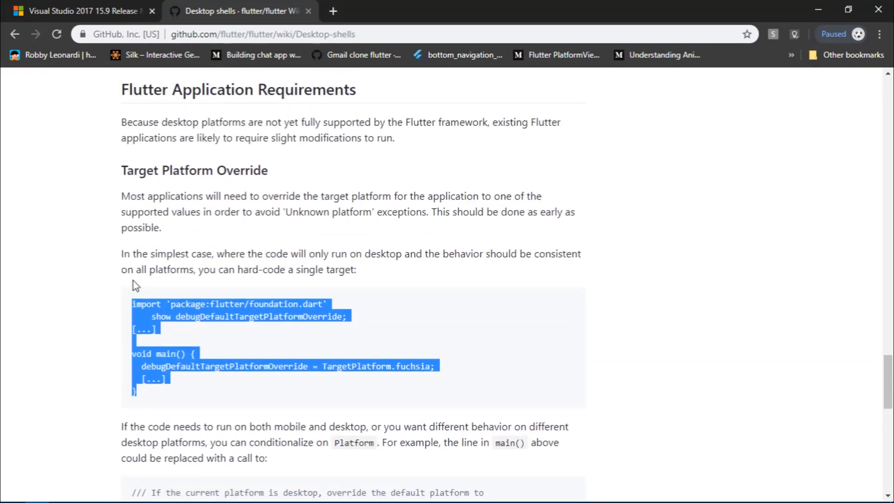
scroll(down, 3)
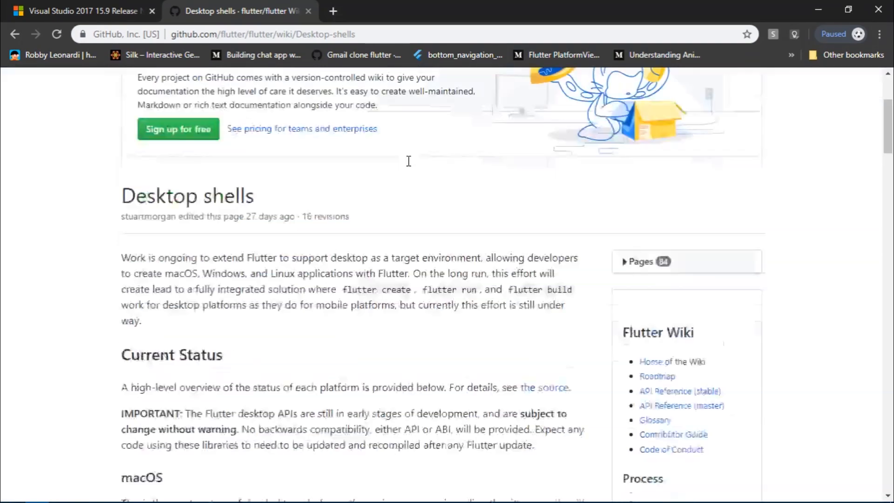
scroll(down, 3)
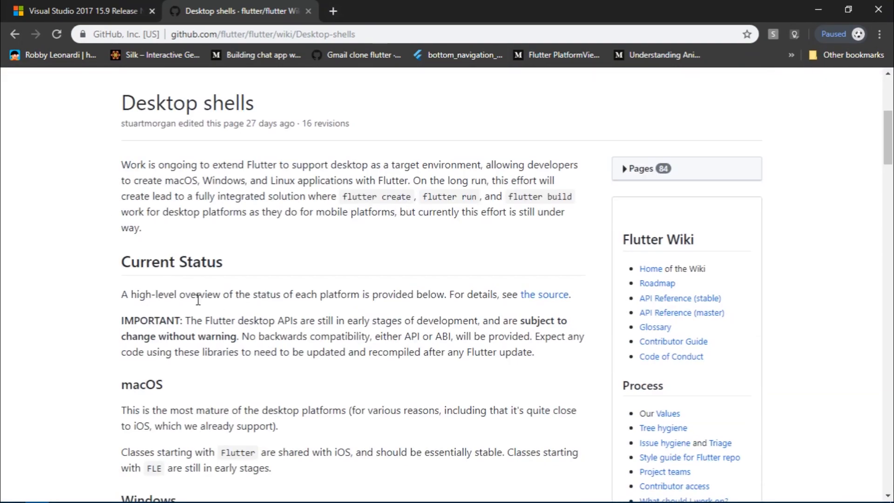
scroll(down, 3)
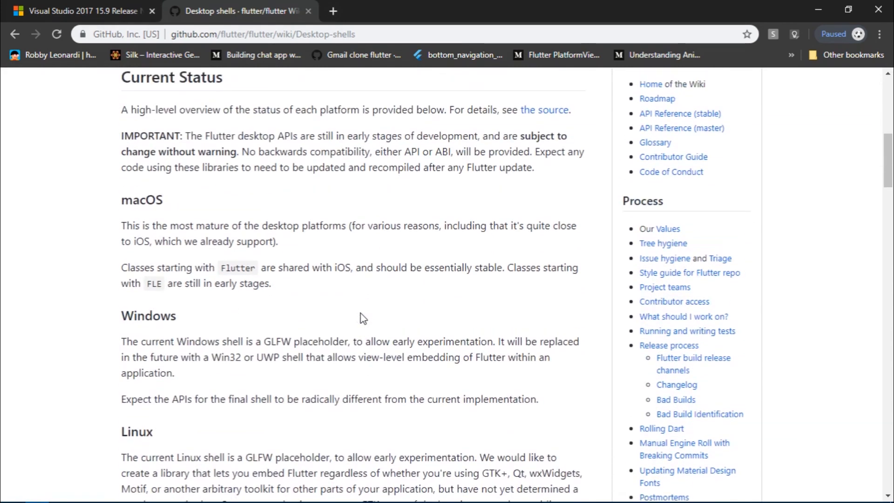
scroll(up, 3)
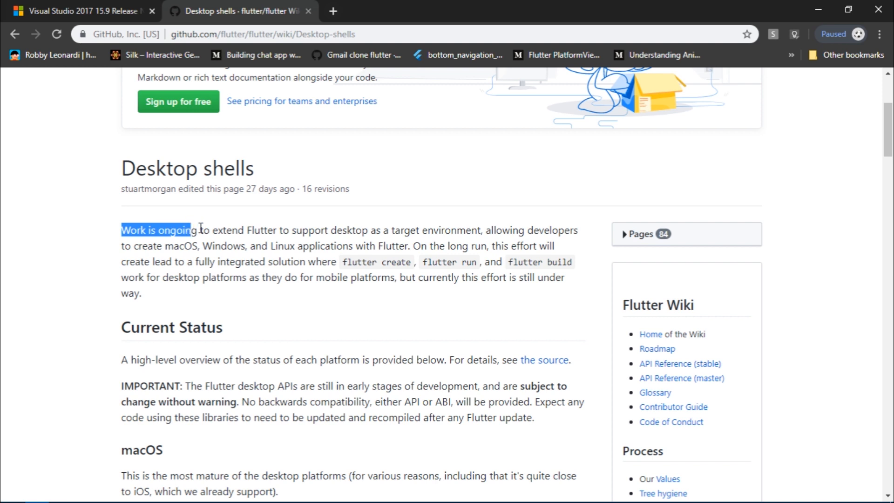
drag(196, 230, 410, 230)
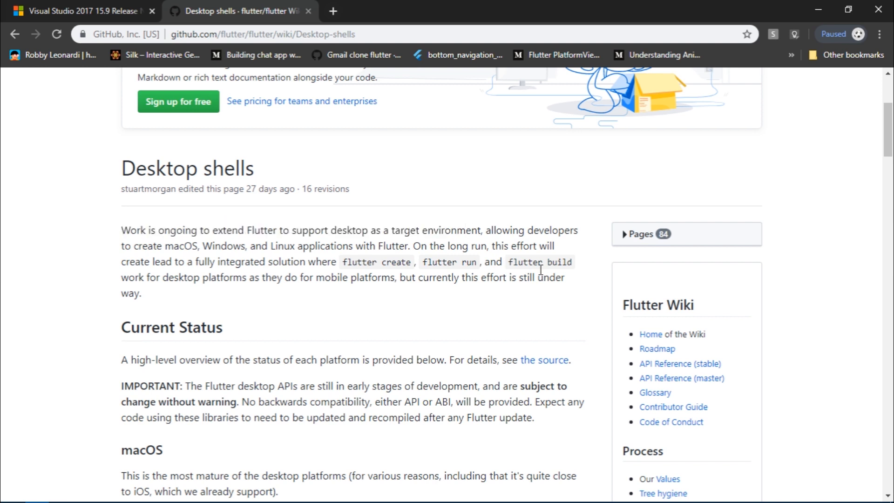
mouse_move(364, 315)
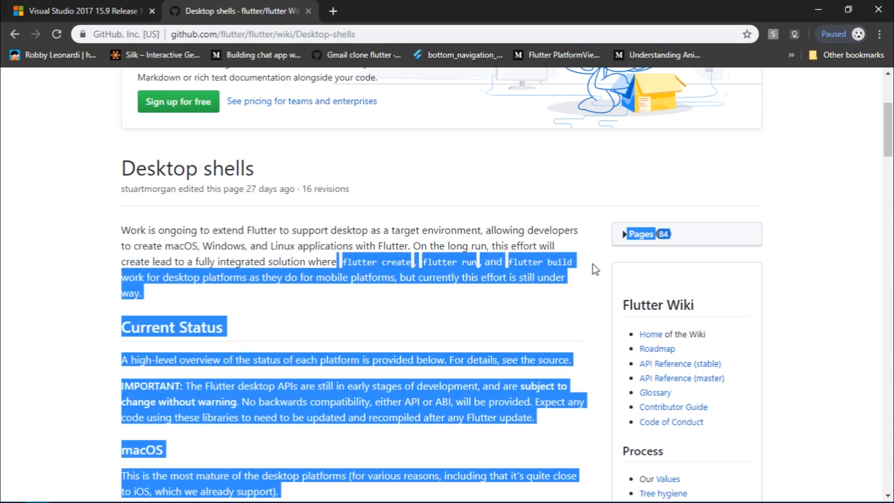
click(577, 285)
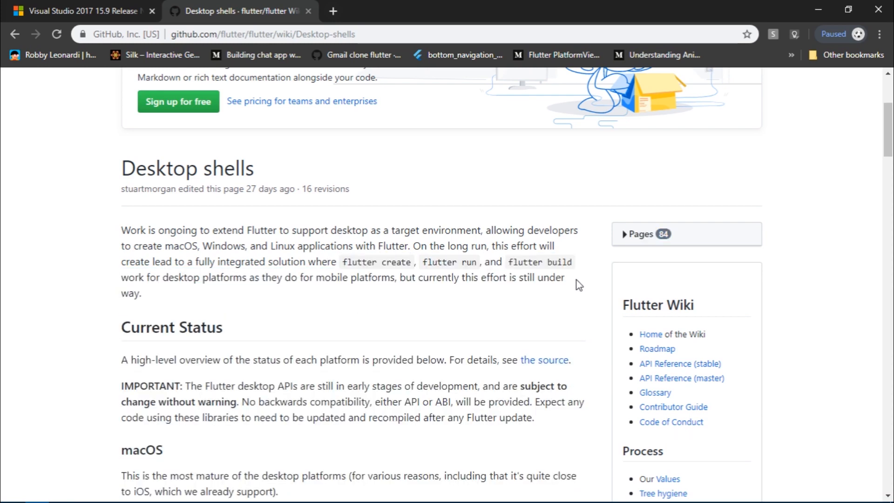
mouse_move(228, 302)
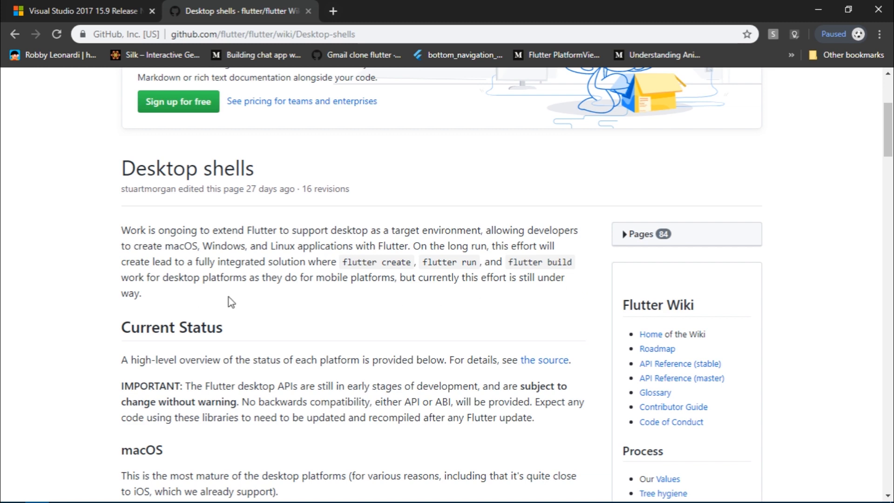
scroll(down, 3)
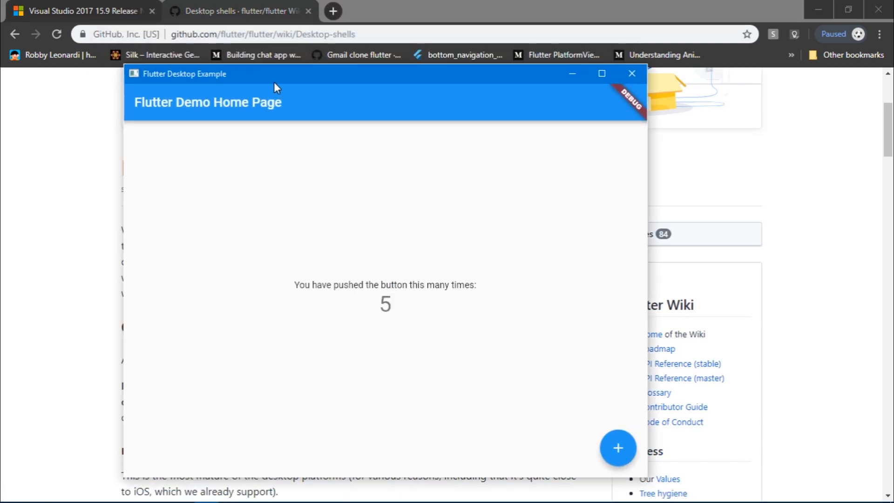
Increment the counter with the floating + button, raising it from 5 toward 13.
click(617, 448)
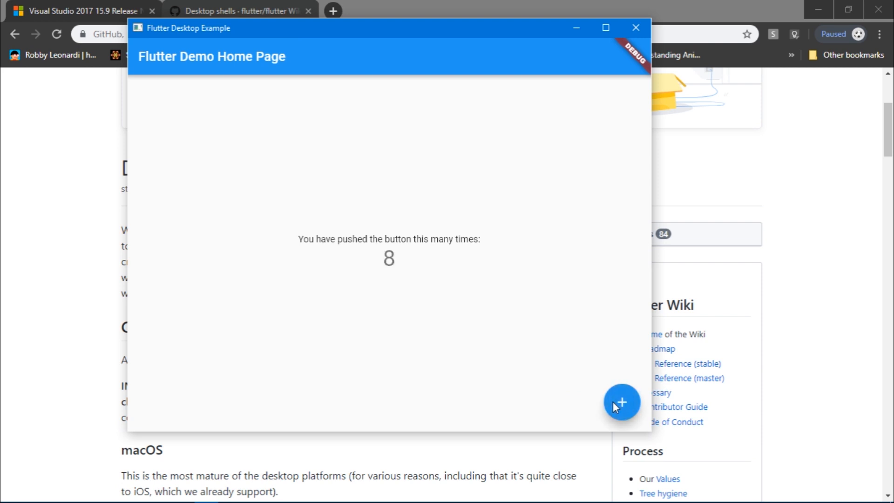
click(621, 401)
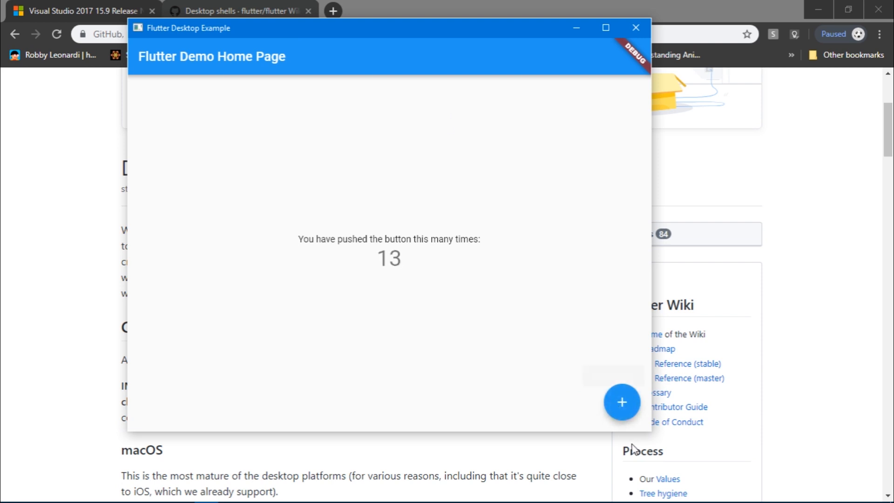